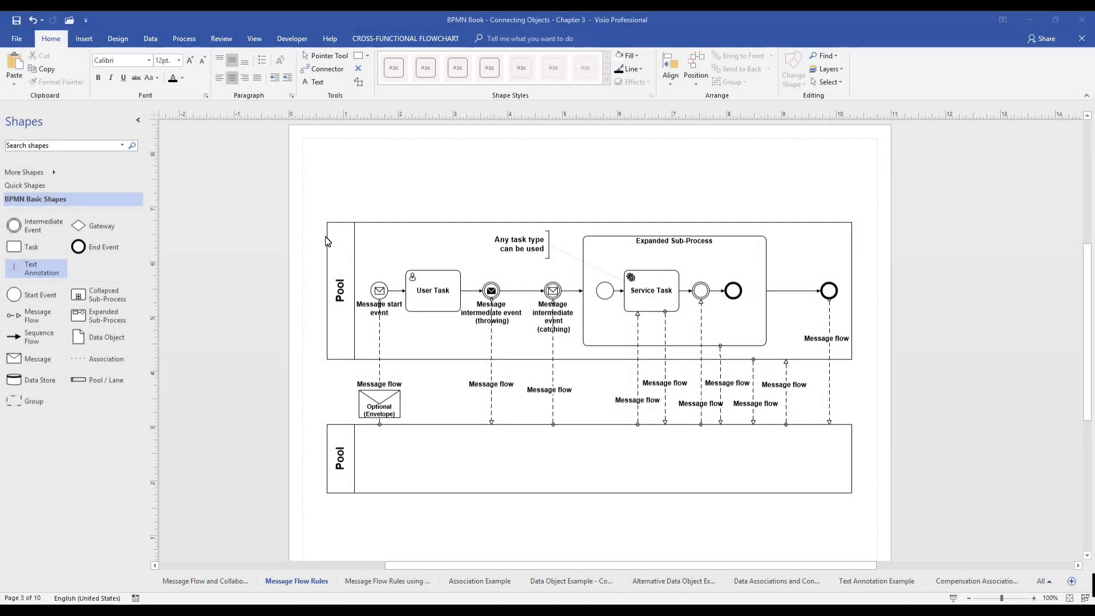
mouse_move(688, 286)
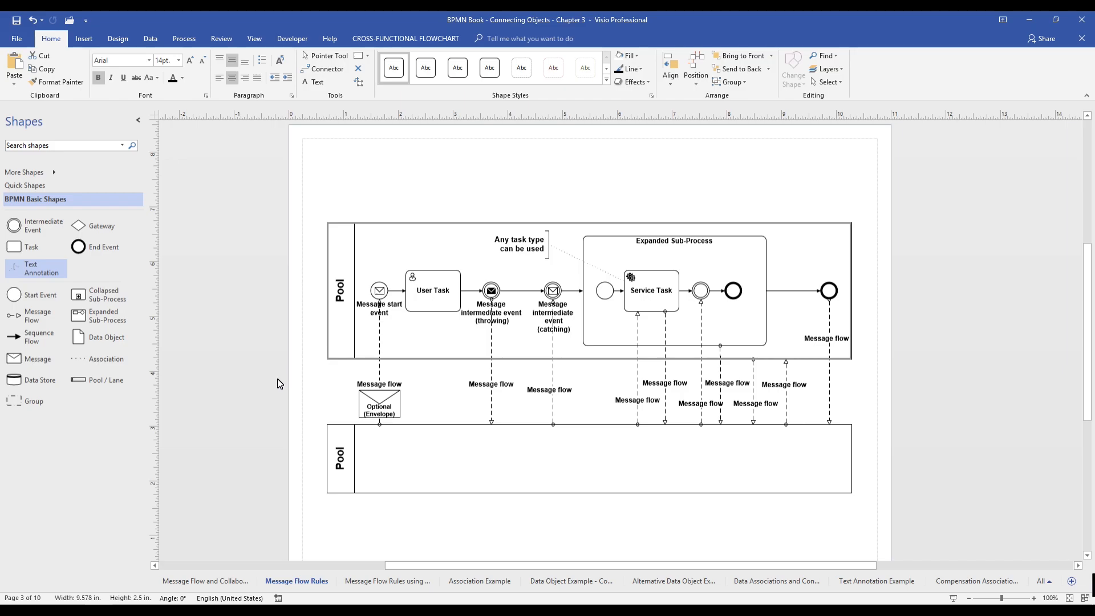
mouse_move(174, 337)
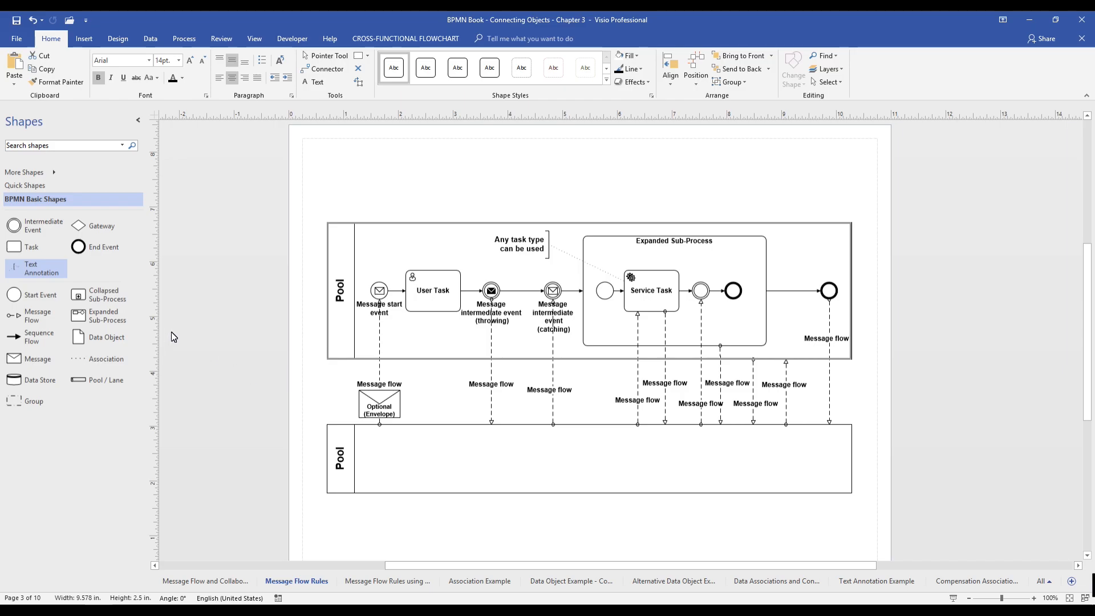
mouse_move(224, 377)
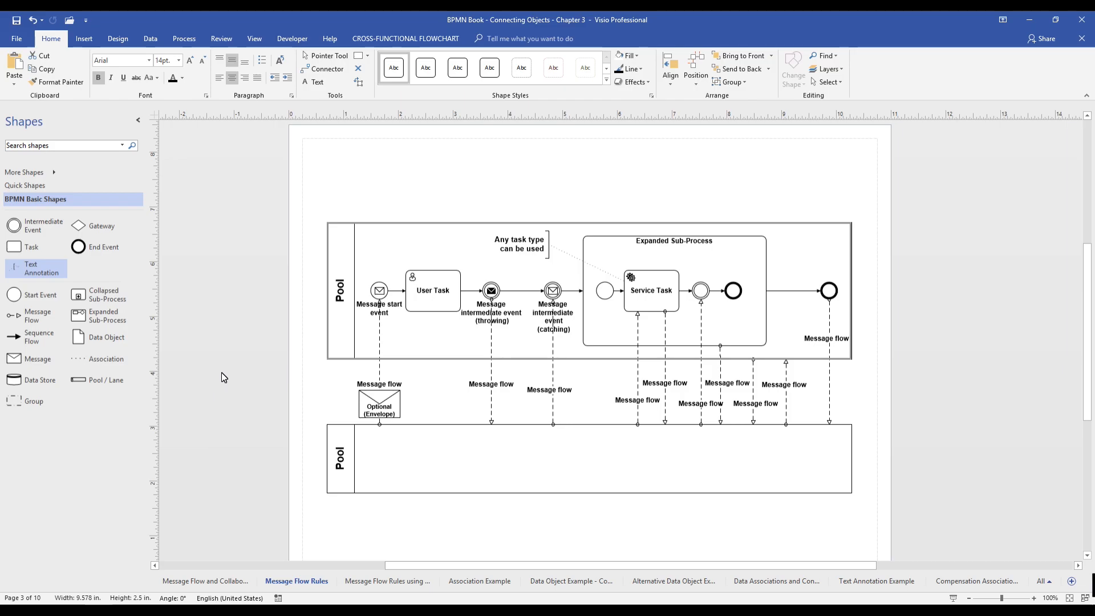
mouse_move(371, 355)
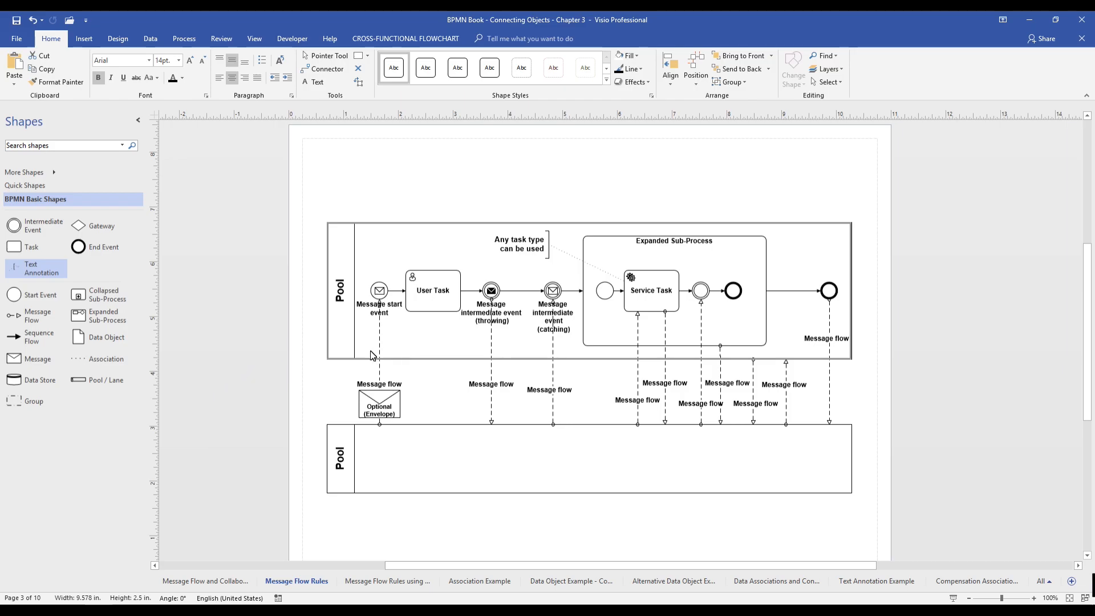
- Review the existing message flow from Service Task and the throwing message intermediate event
left_click(433, 365)
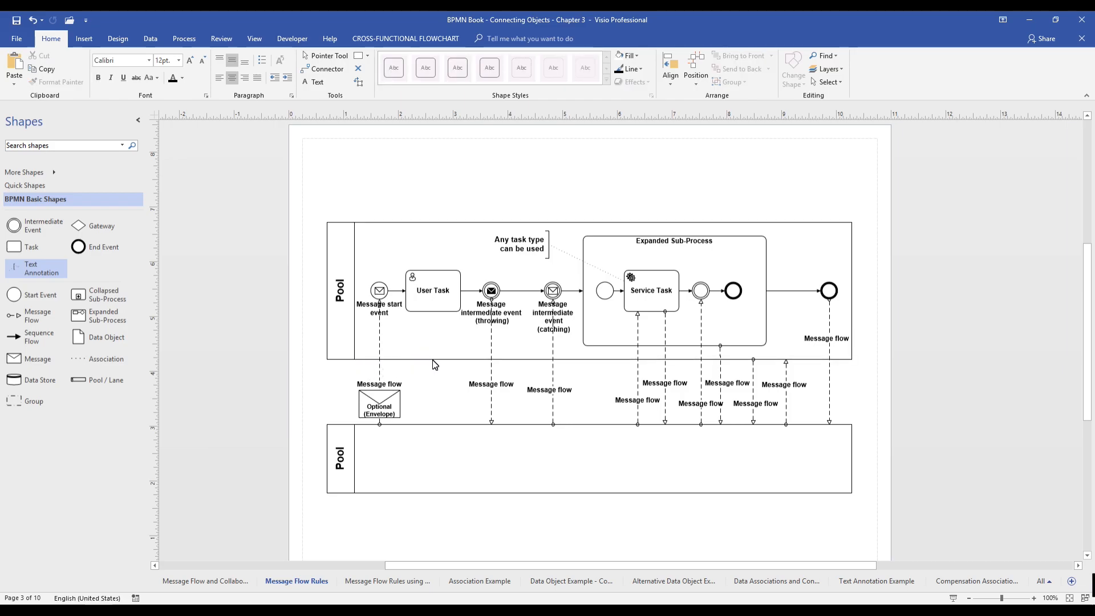
mouse_move(420, 363)
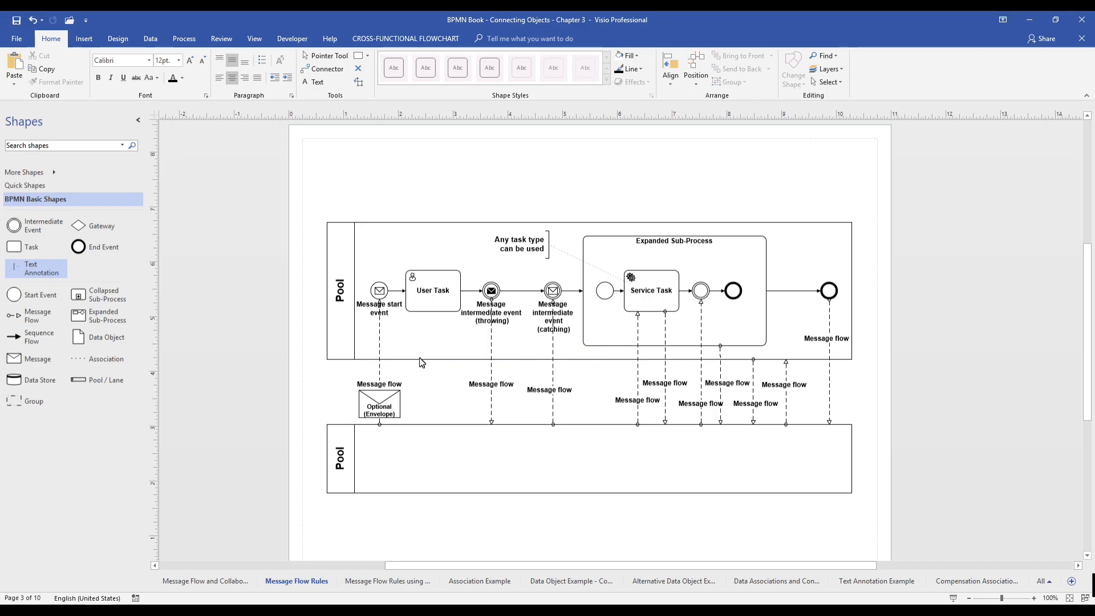
left_click(664, 366)
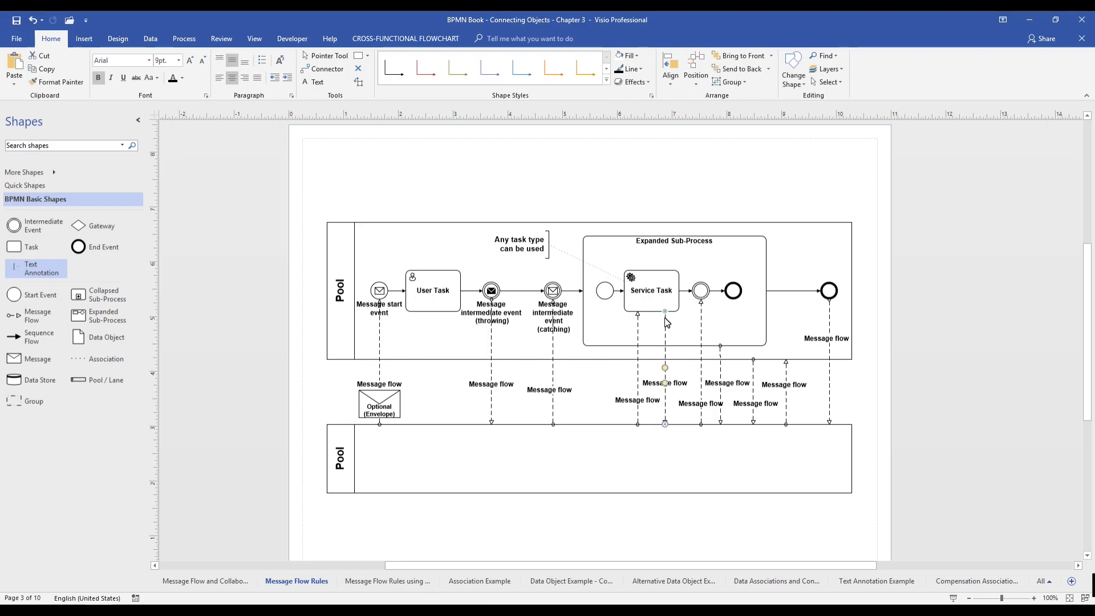
left_click(584, 381)
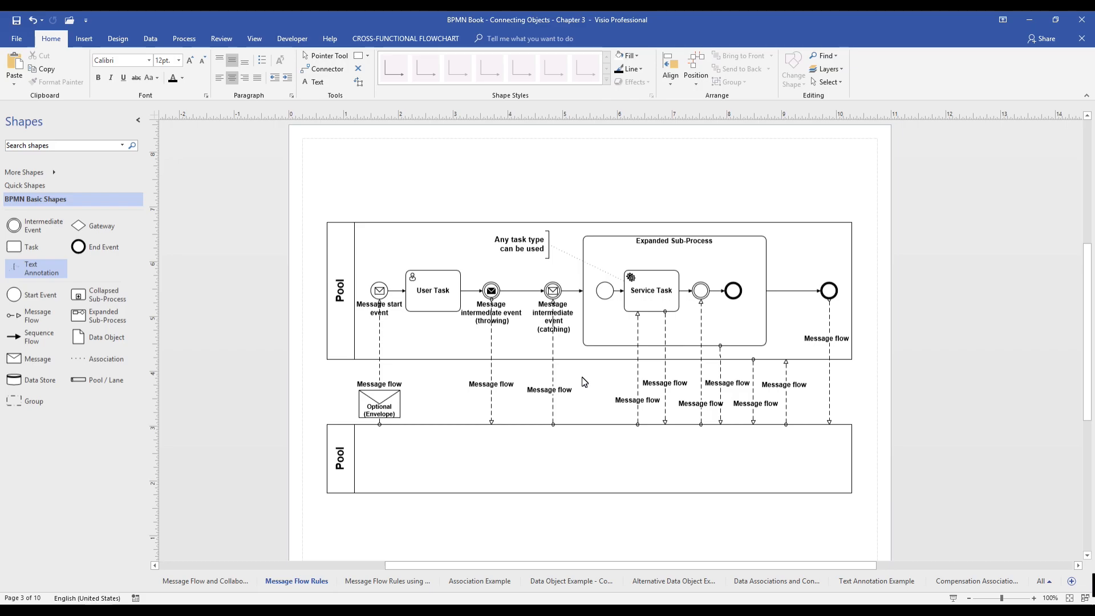
left_click(490, 290)
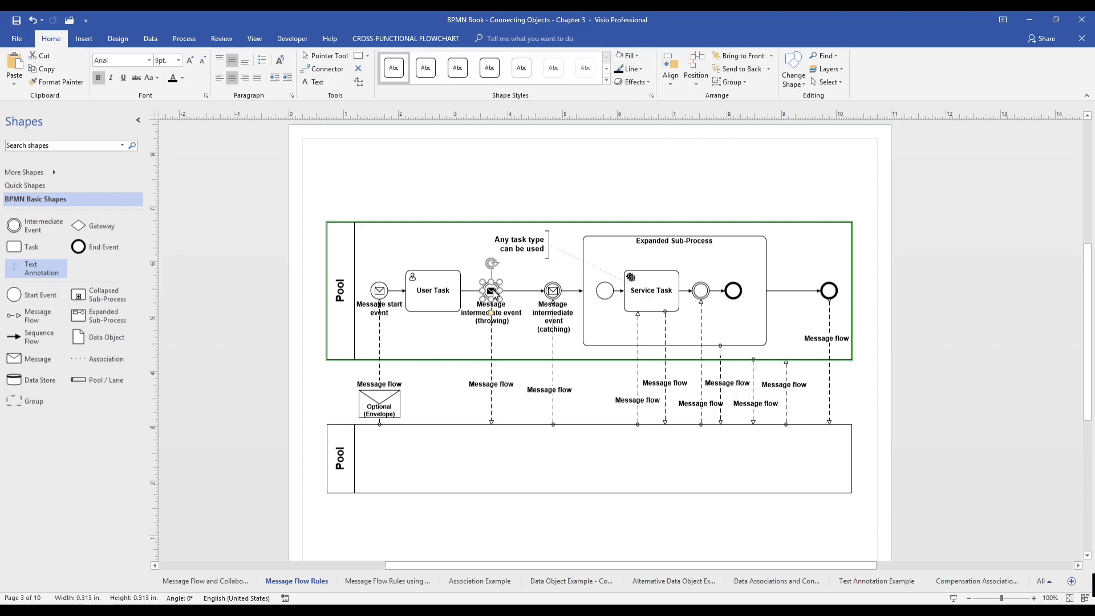
mouse_move(551, 289)
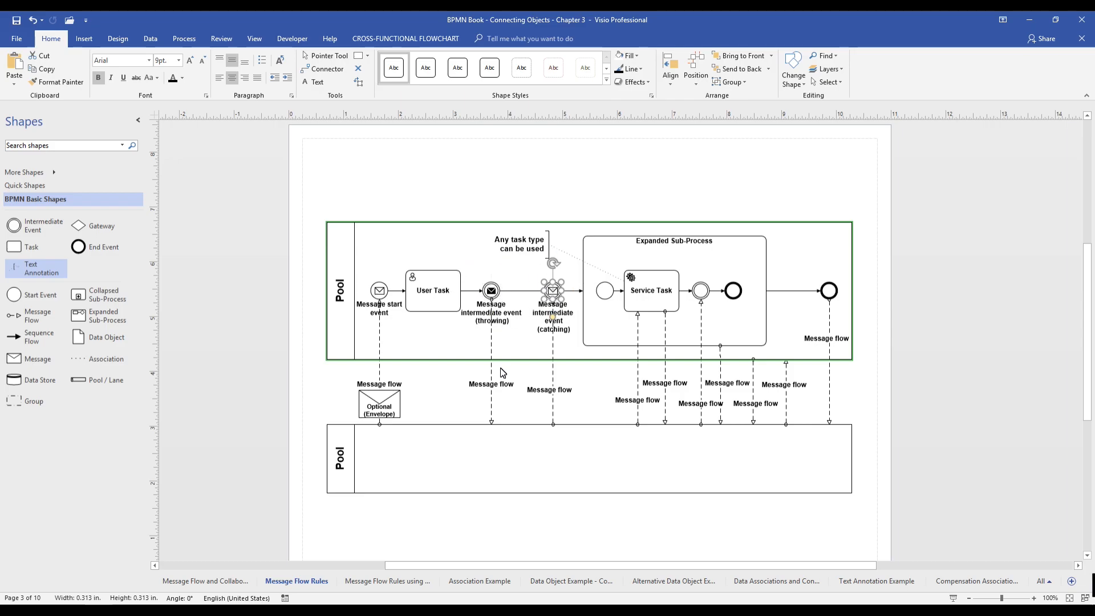
left_click(563, 349)
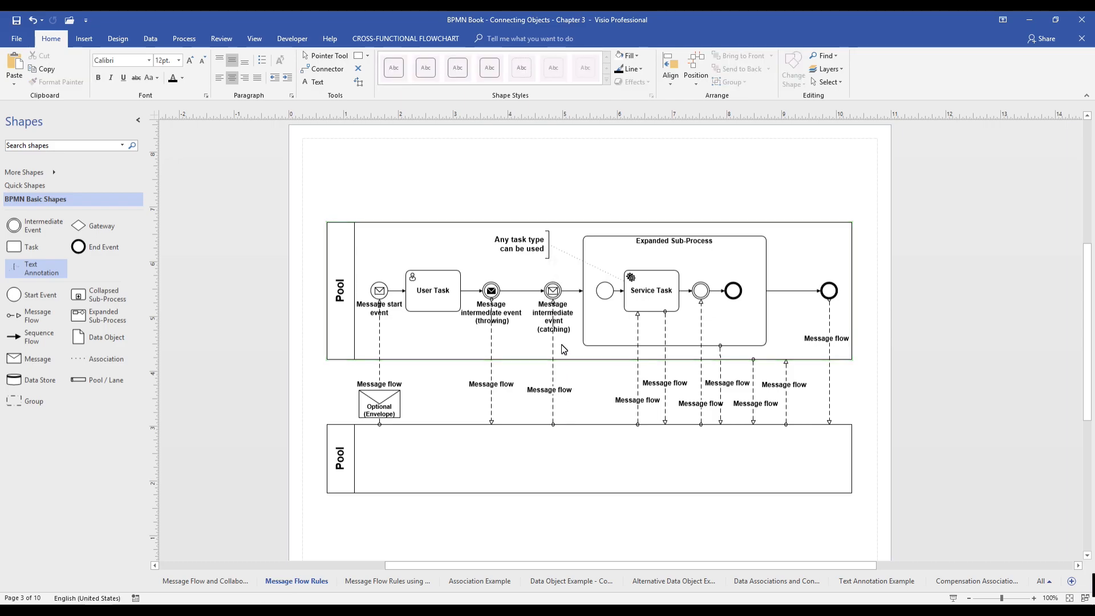
mouse_move(563, 330)
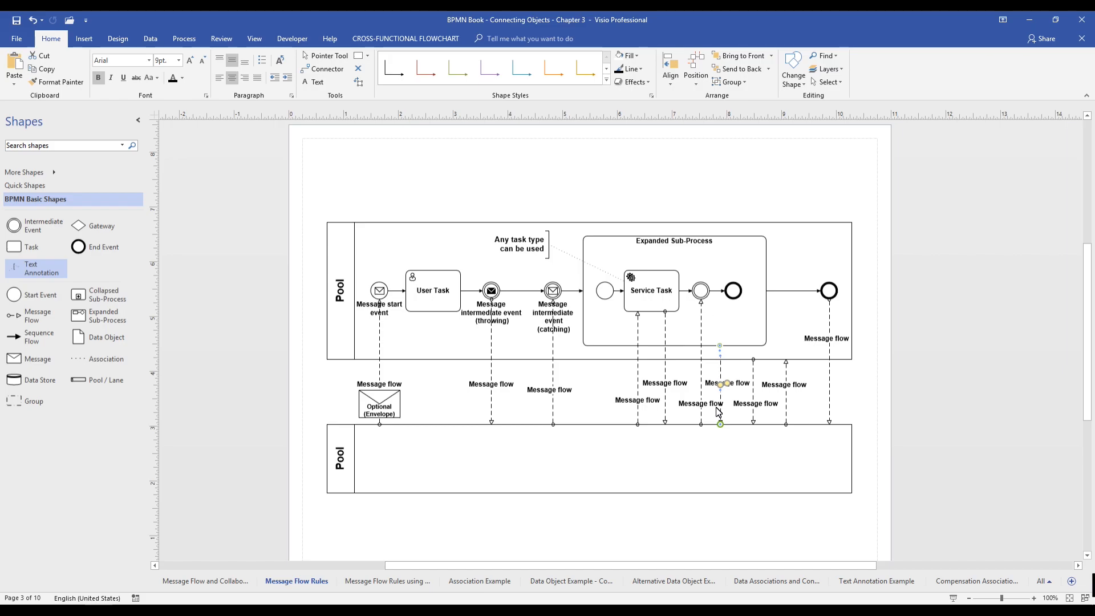
mouse_move(559, 418)
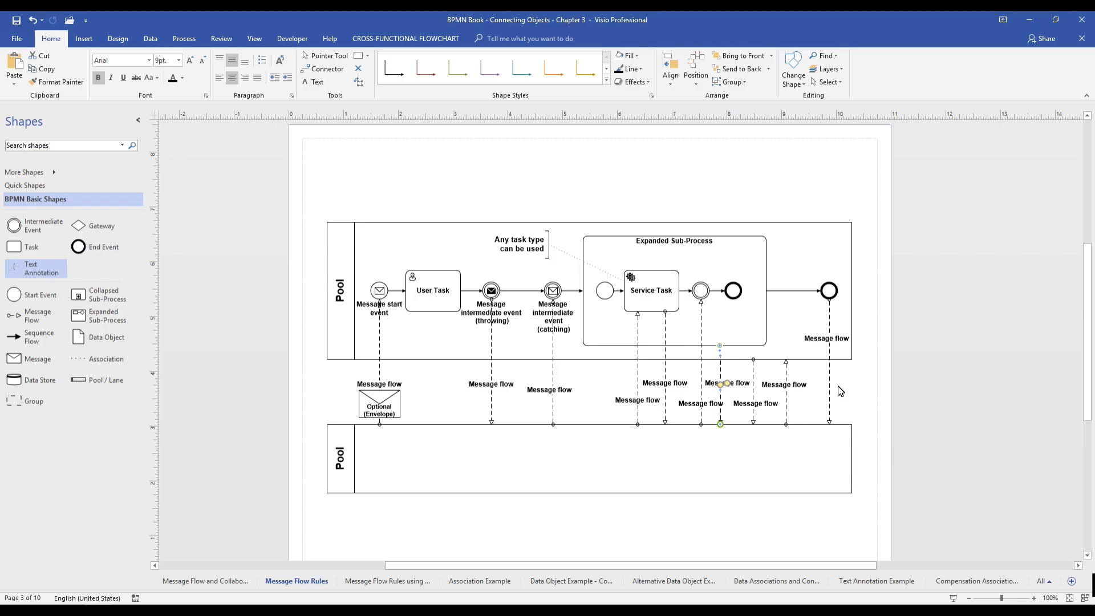
mouse_move(472, 395)
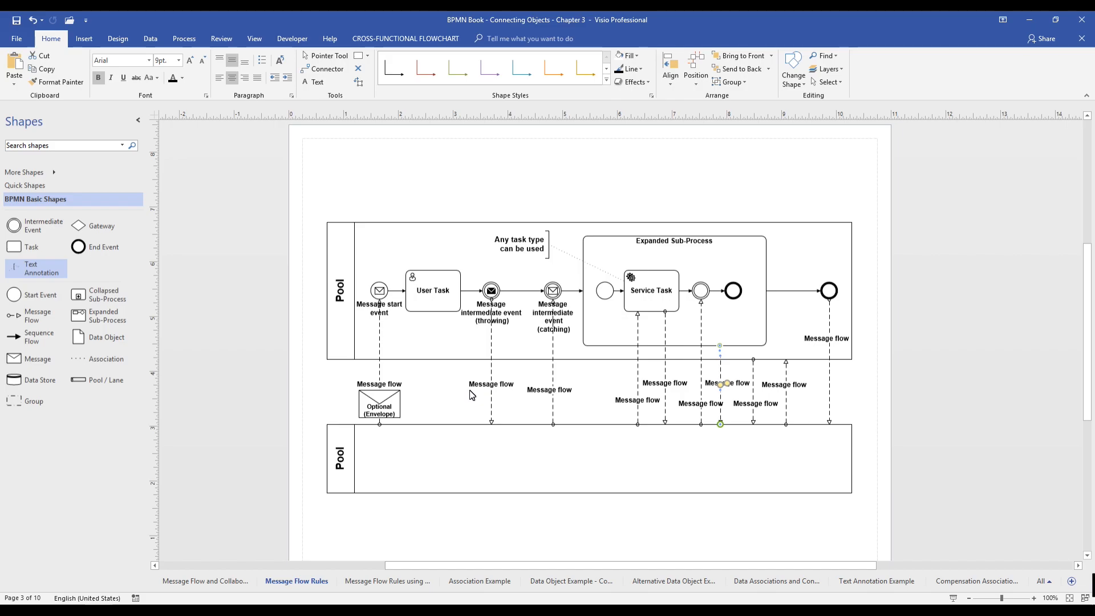
mouse_move(818, 311)
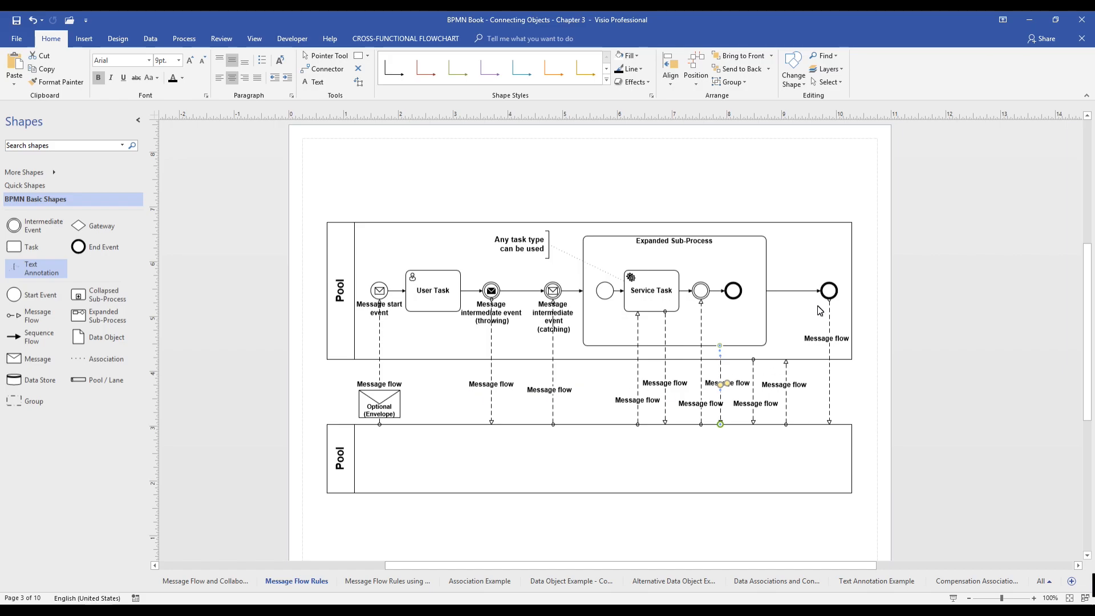
mouse_move(831, 312)
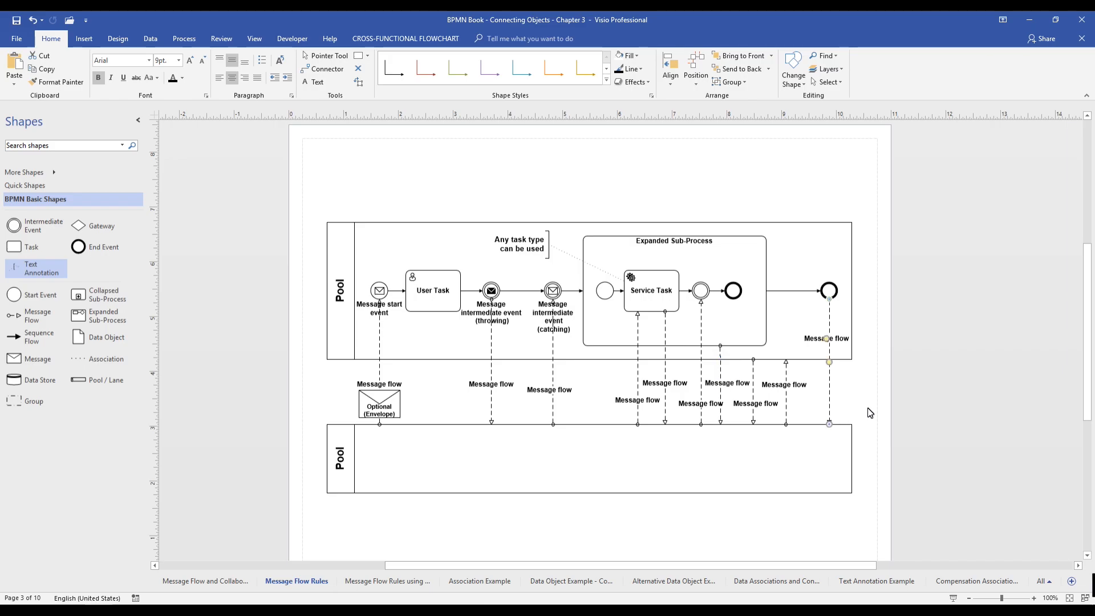
- Draw a new dashed message flow from User Task to Service Task in the upper pool
left_click(650, 291)
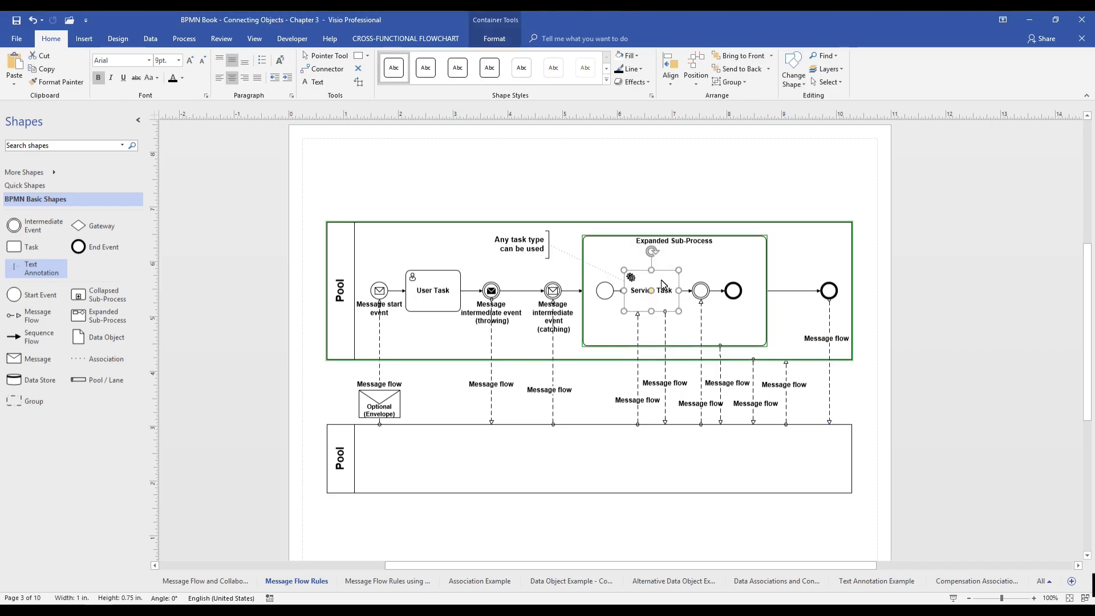
left_click(518, 244)
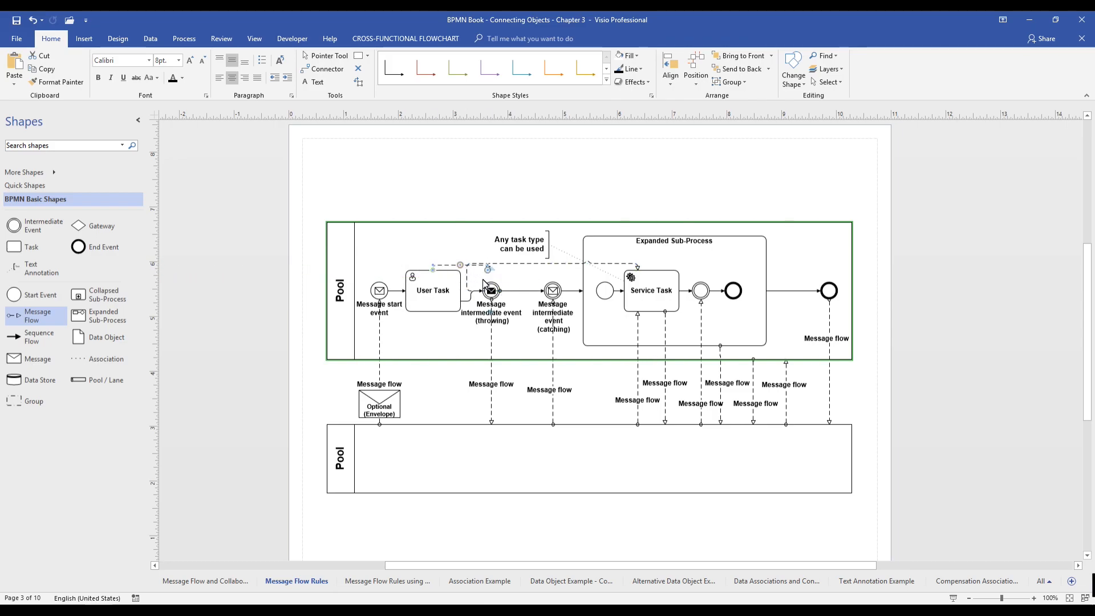
mouse_move(484, 281)
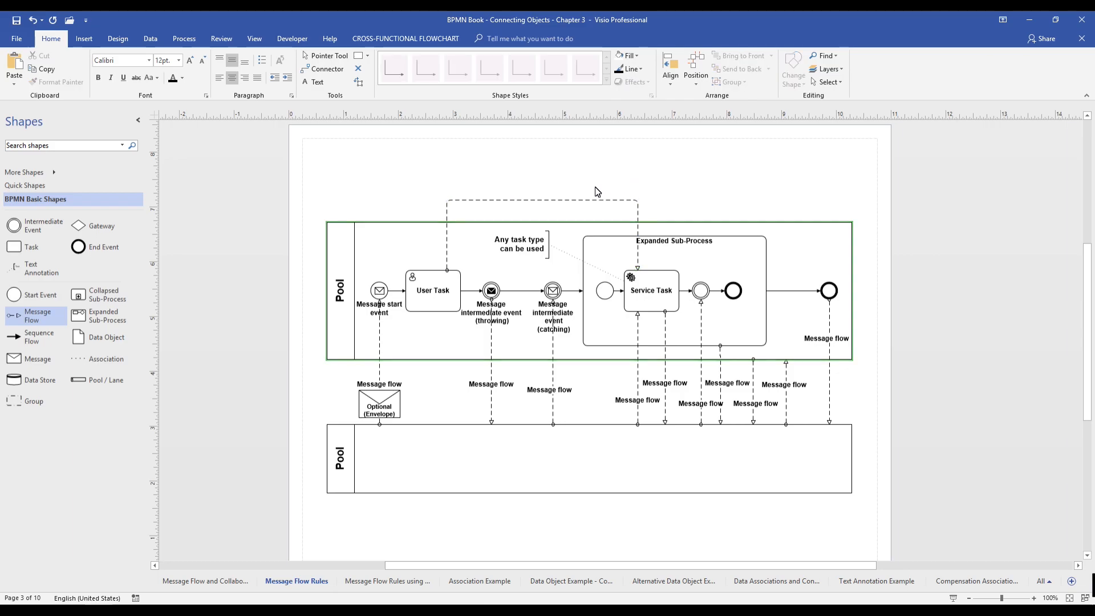
- Colour the new message flow red and bring up the More Shapes libraries
left_click(630, 68)
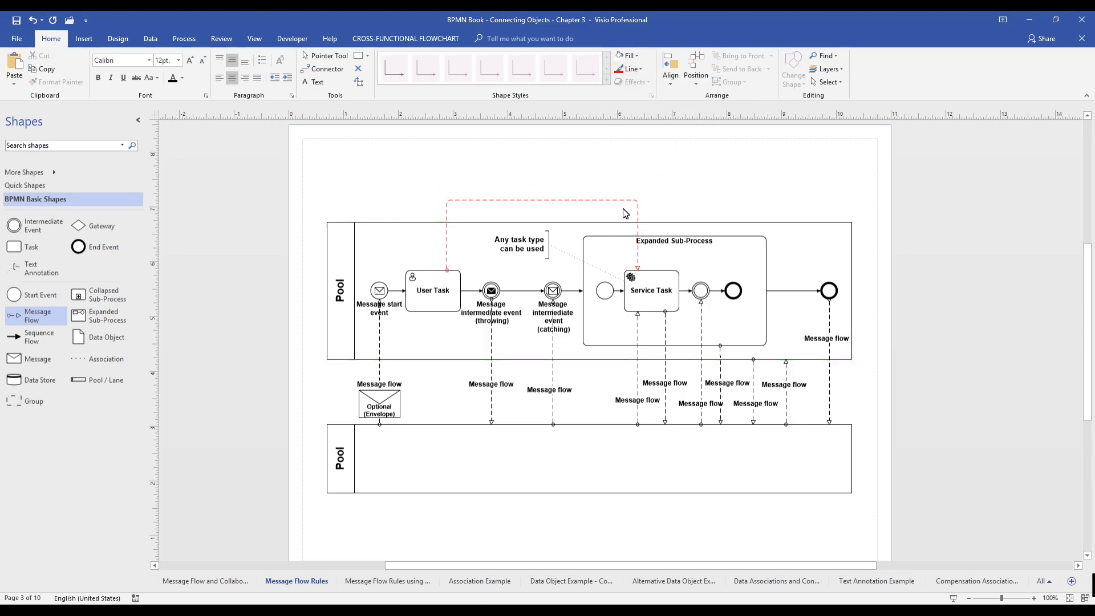
left_click(24, 172)
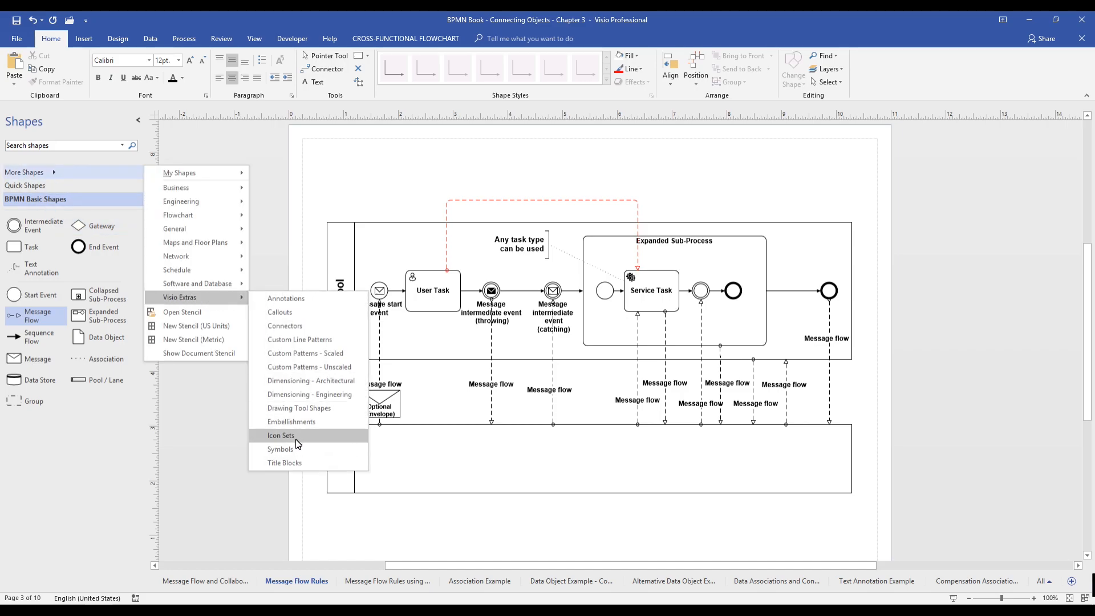
- Load the Visio Extras Symbols stencil for the NO sign
left_click(280, 435)
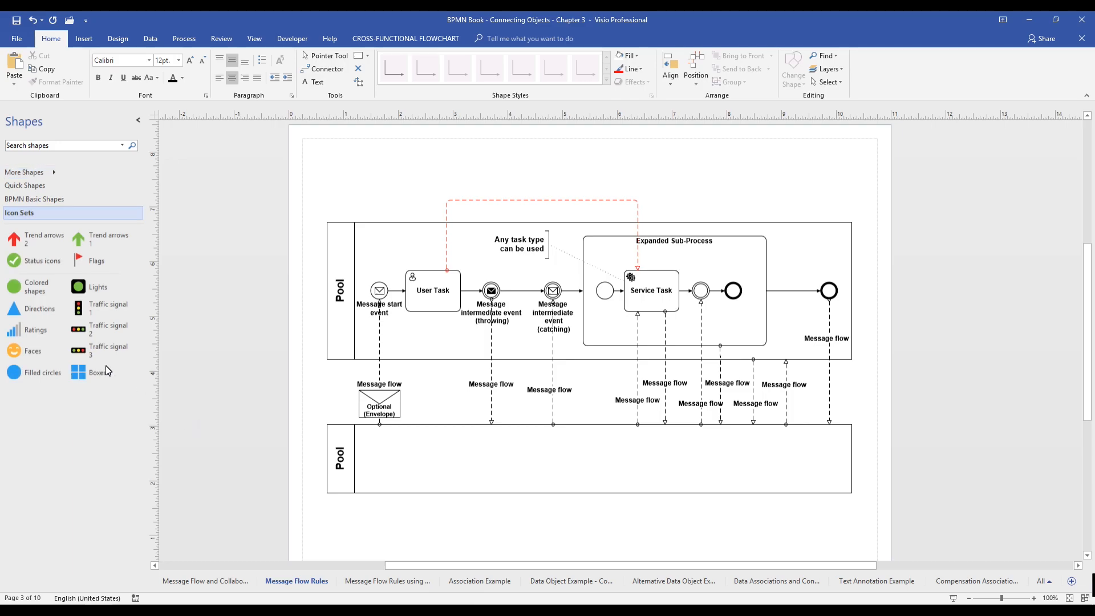
left_click(24, 172)
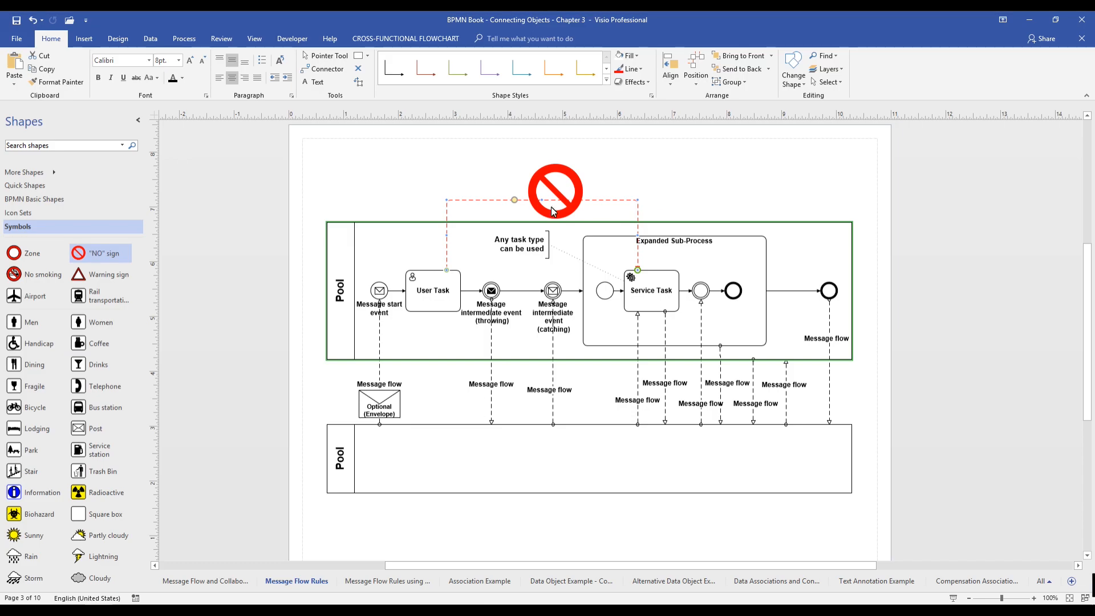
- Delete the NO sign and the invalid red message flow inside the pool
left_click(554, 192)
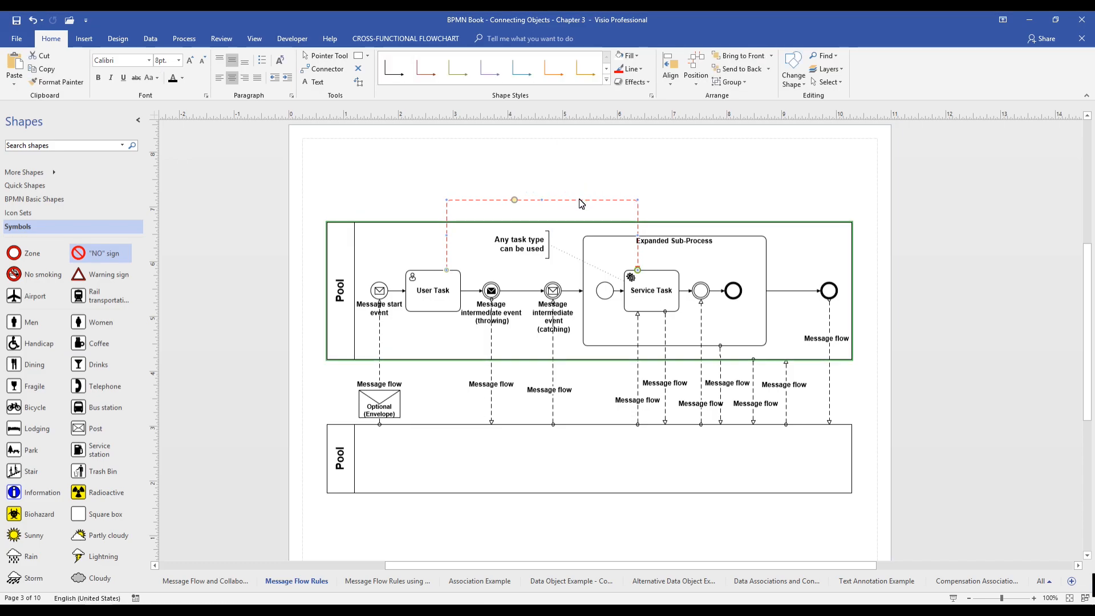
left_click(573, 211)
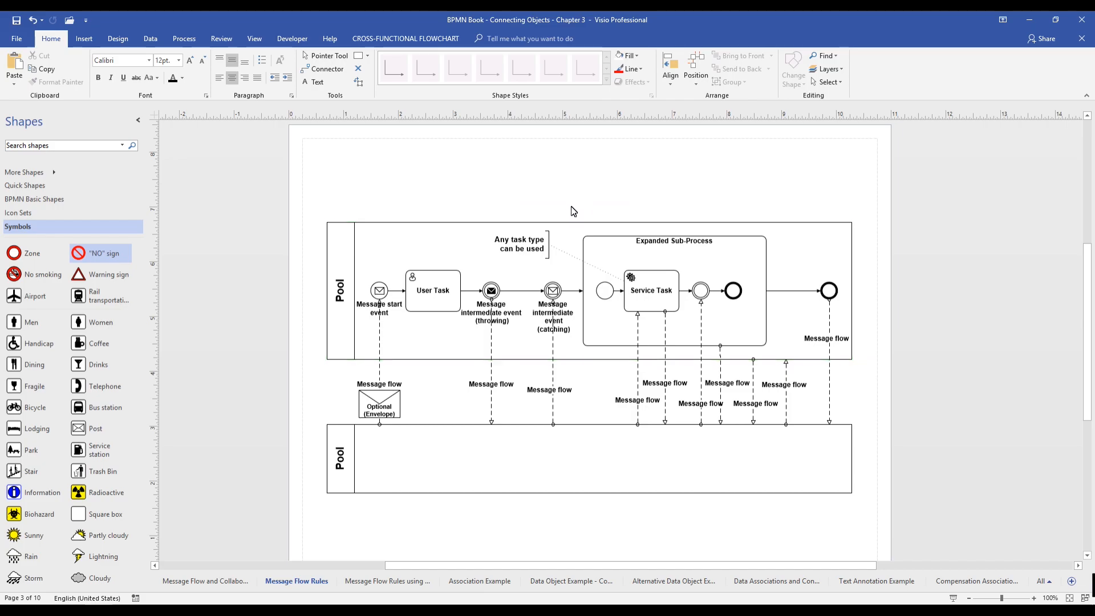